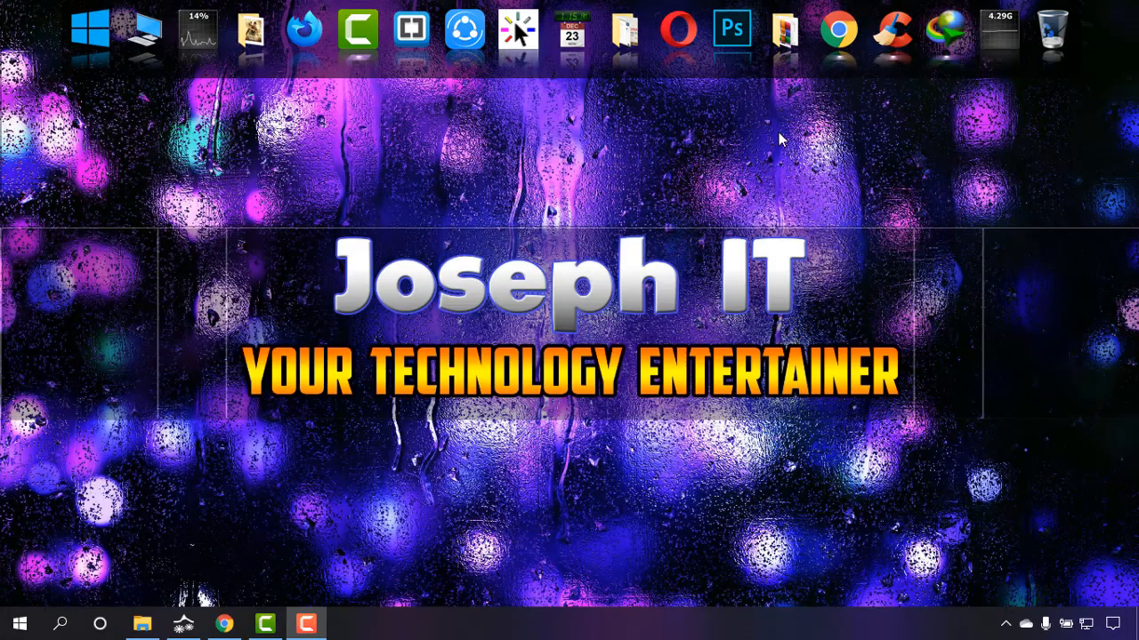
# Search Google for "aimp" to find the official AIMP site.
pyautogui.click(225, 623)
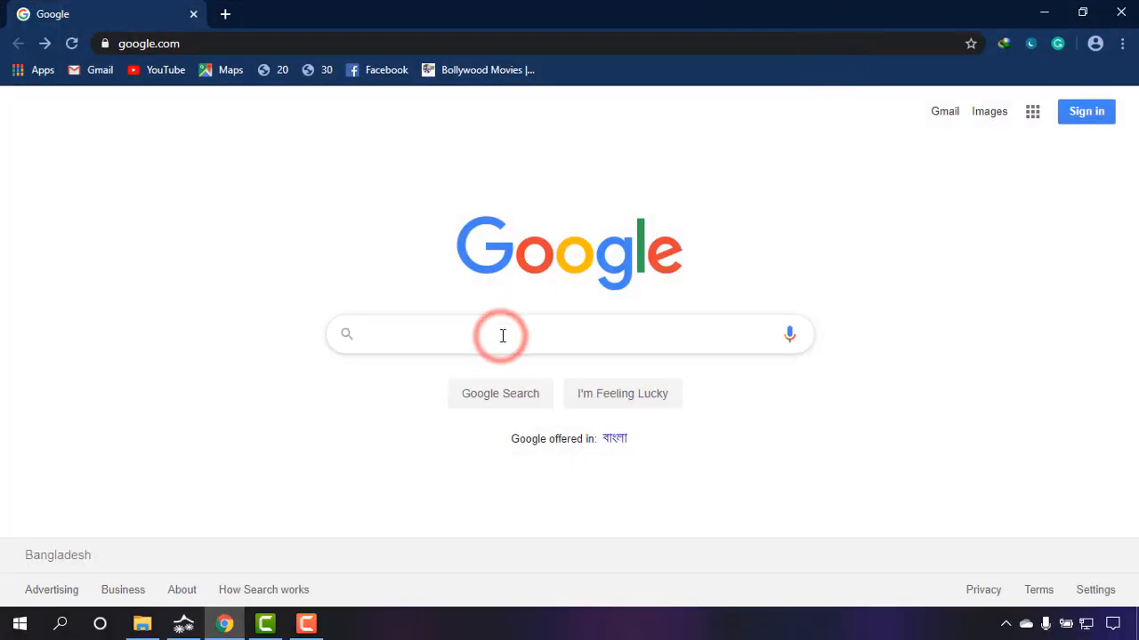
pyautogui.write('aimp')
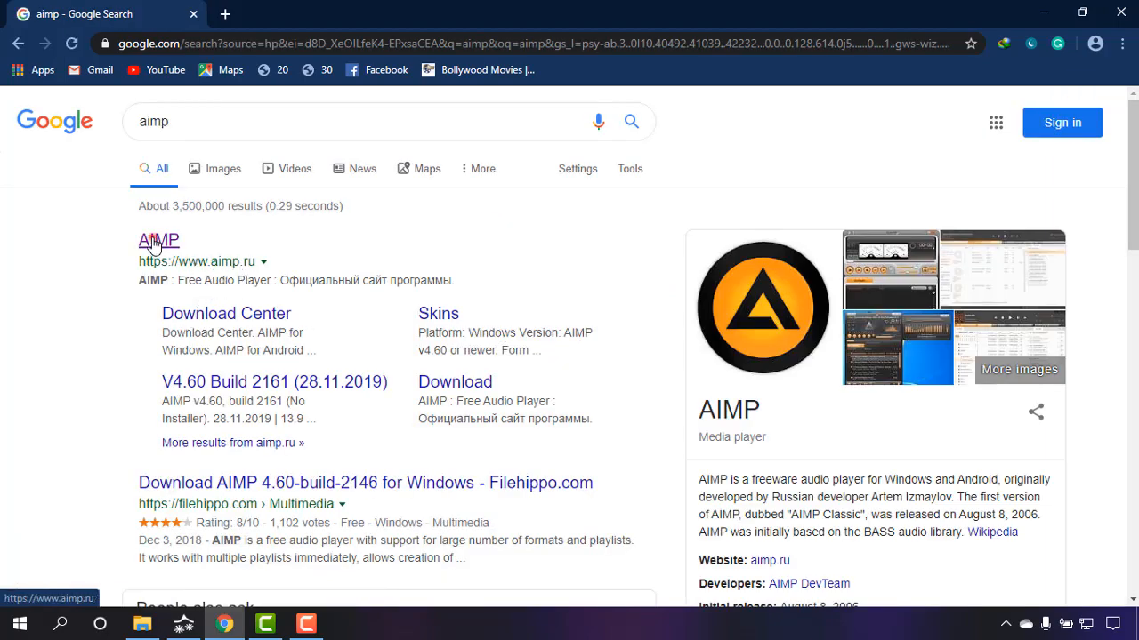
# On the English AIMP site, choose the AIMP.RU source for the v4.60 Build 2161 Windows download.
pyautogui.click(158, 241)
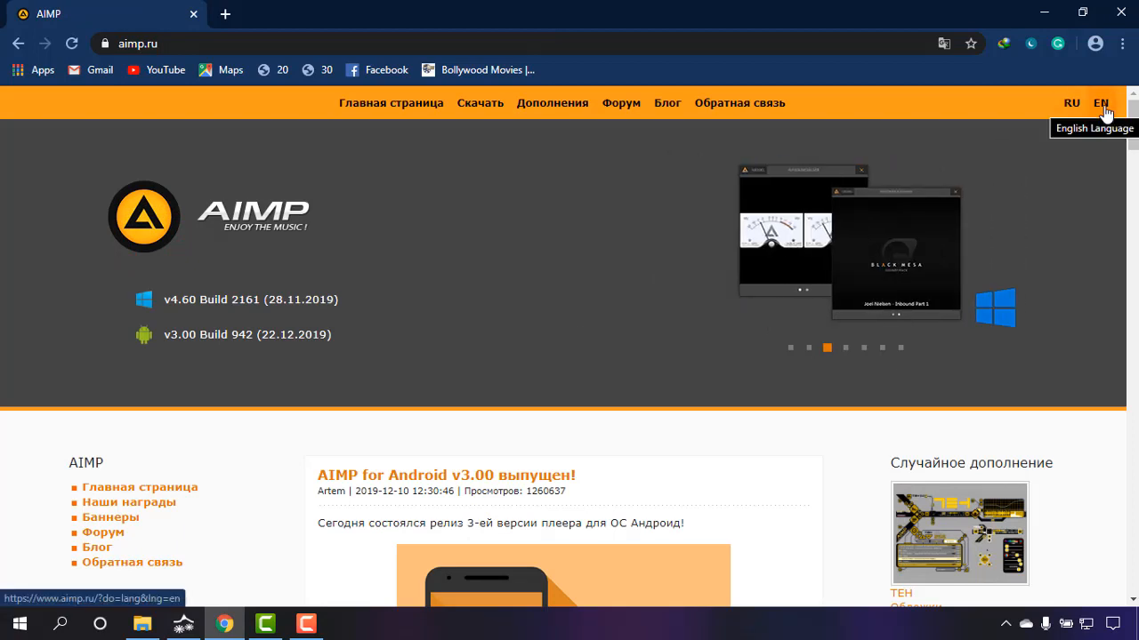
pyautogui.click(1100, 102)
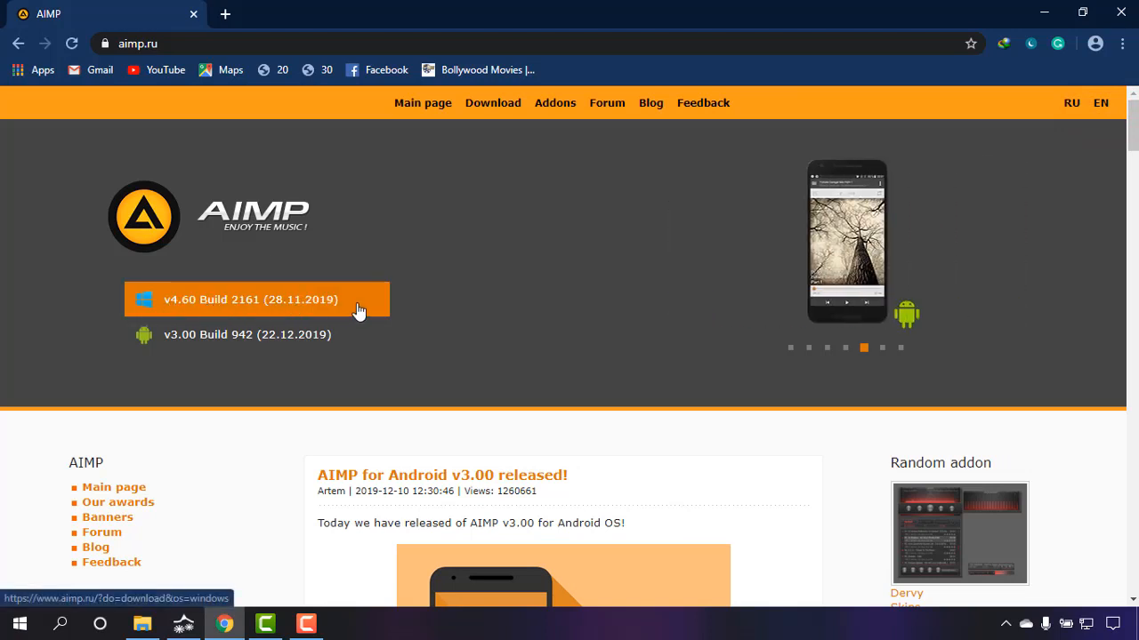
pyautogui.click(258, 299)
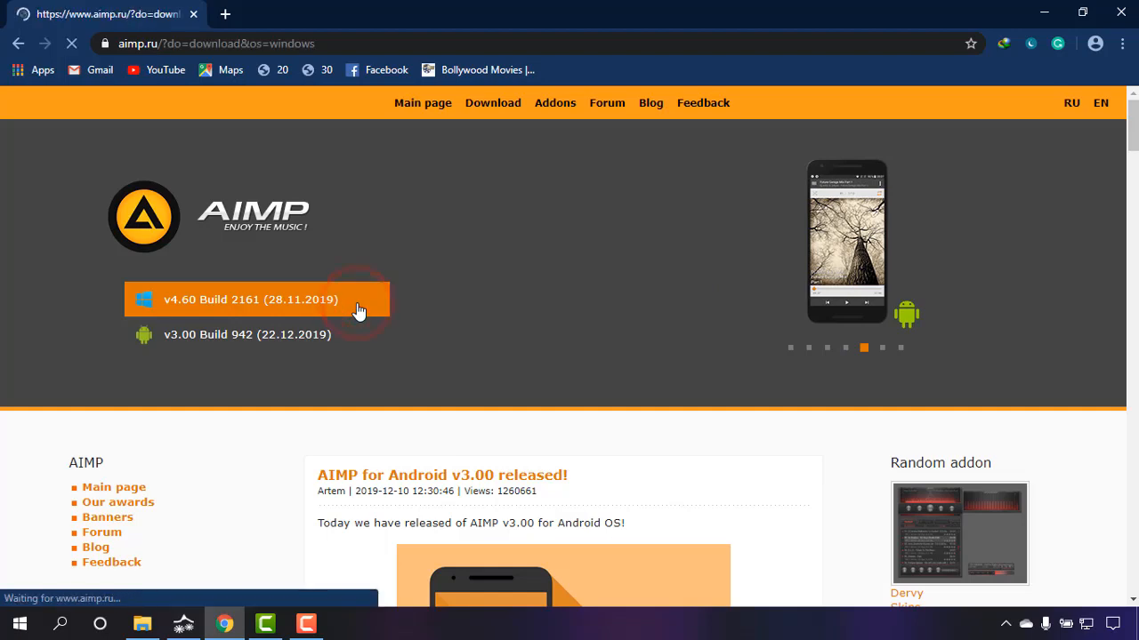
pyautogui.click(249, 299)
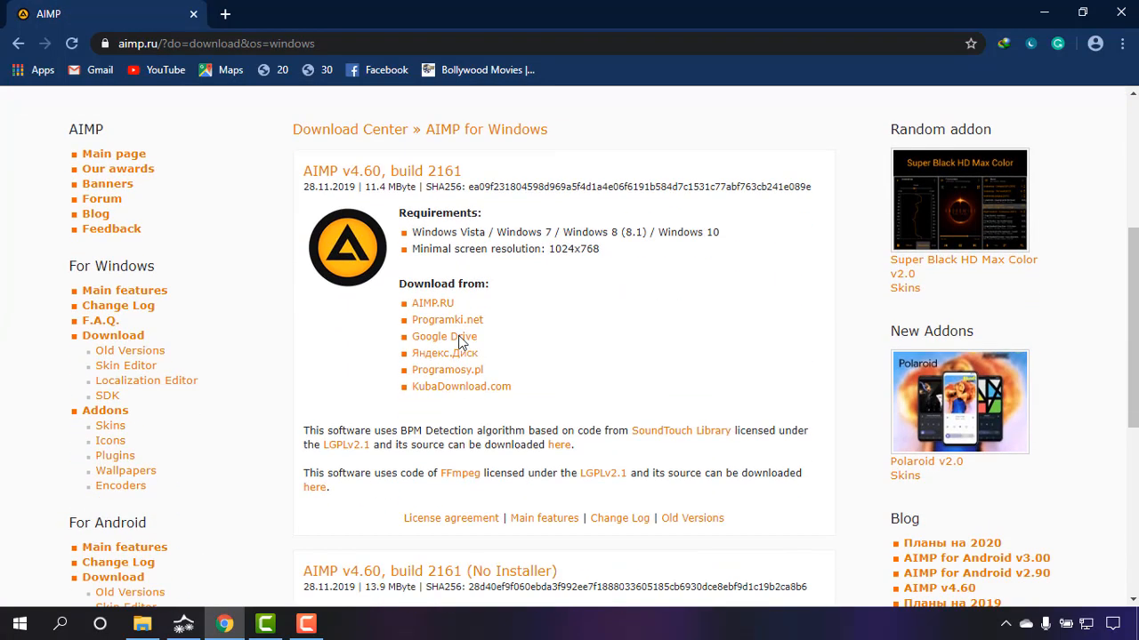
pyautogui.click(432, 302)
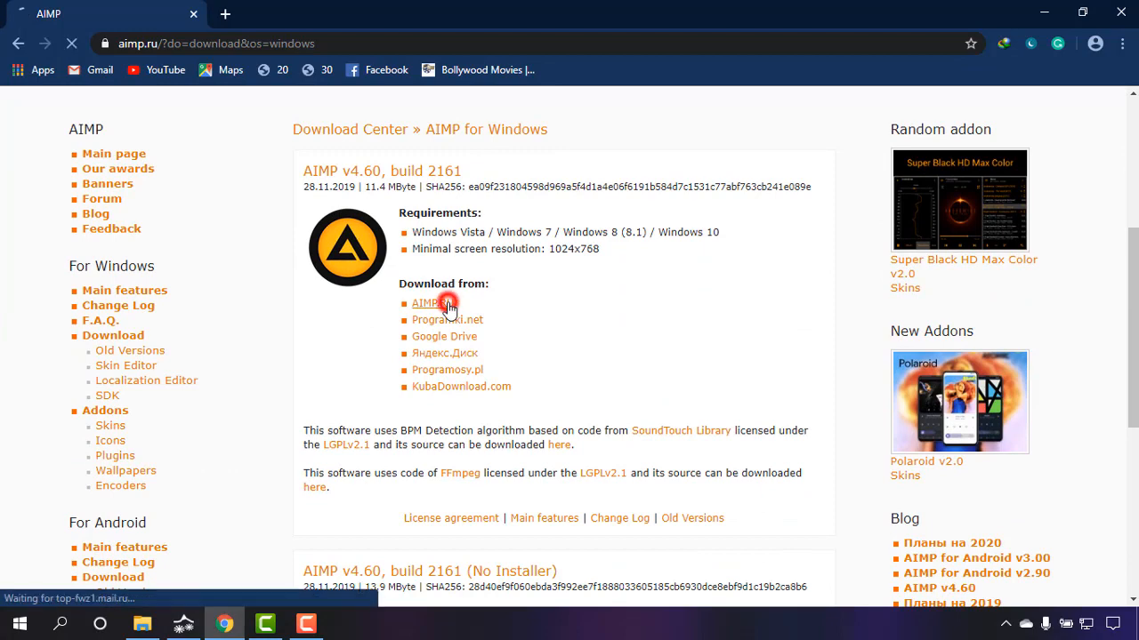
# Start downloading aimp_4.60.2161.exe (11.41 MB) into Downloads\Programs via Internet Download Manager.
pyautogui.click(425, 302)
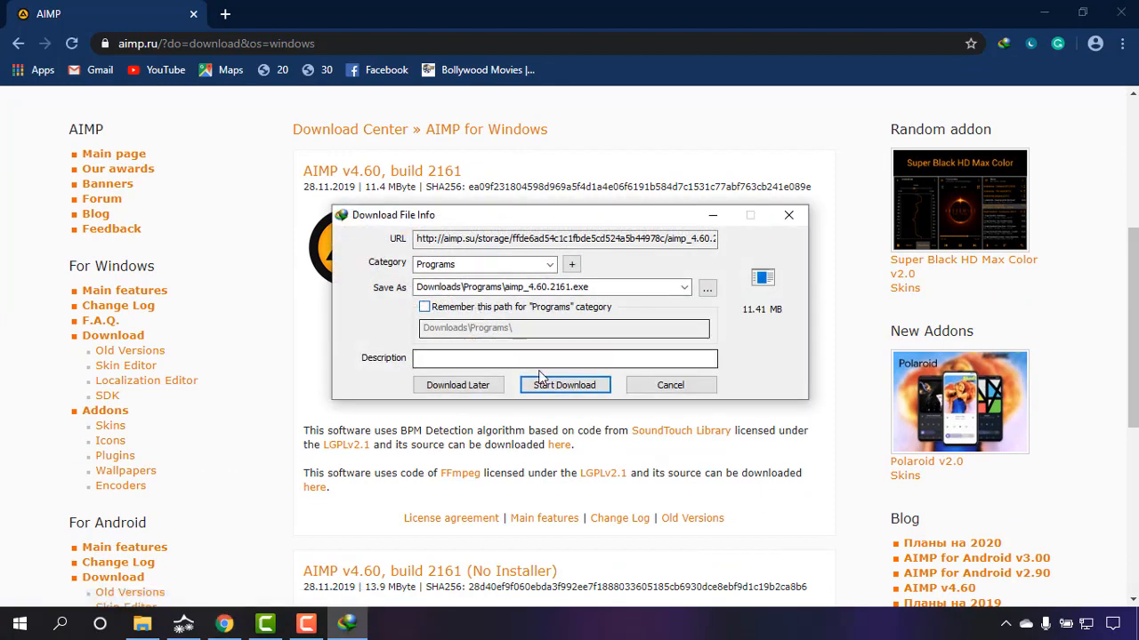
pyautogui.click(564, 384)
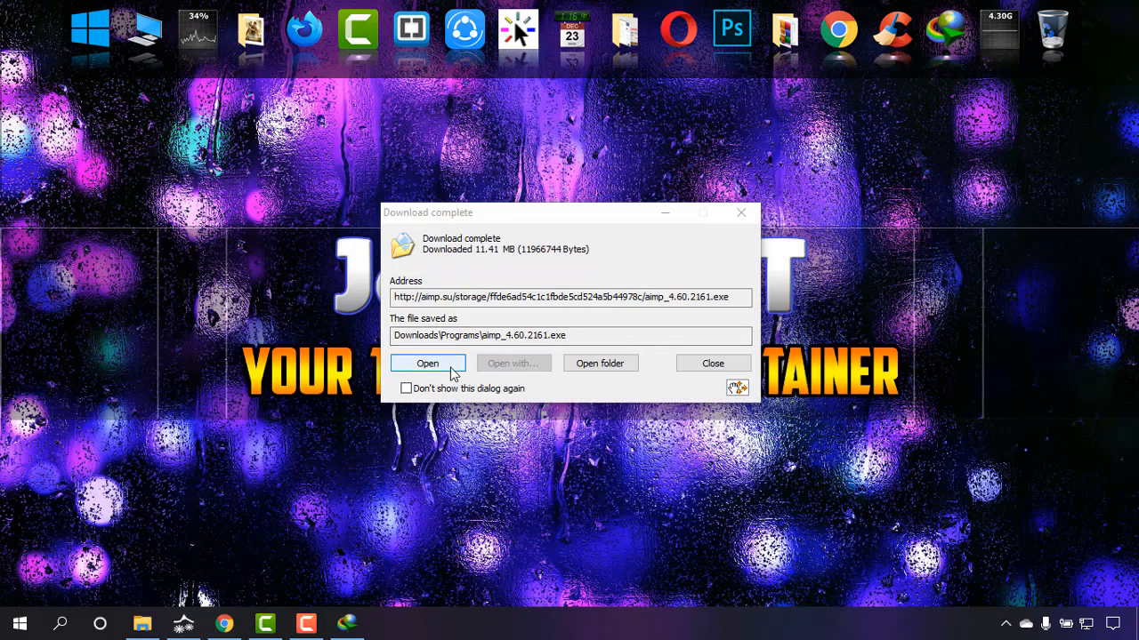
# Run the installer in English, accept the license and install the Normal version with default integration options.
pyautogui.click(712, 363)
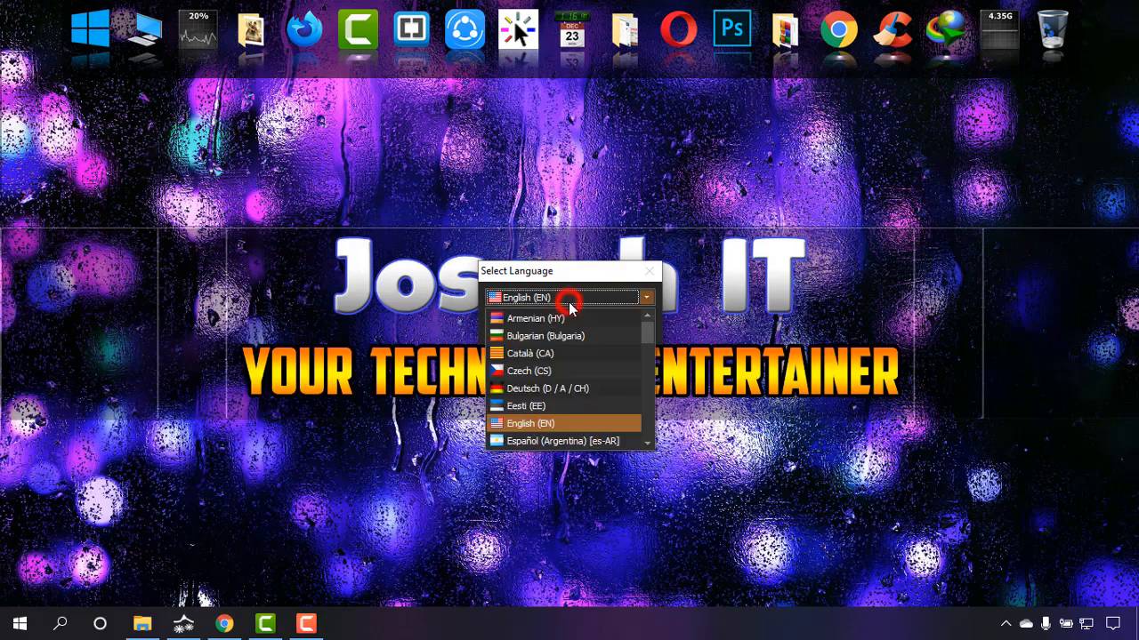
pyautogui.click(530, 423)
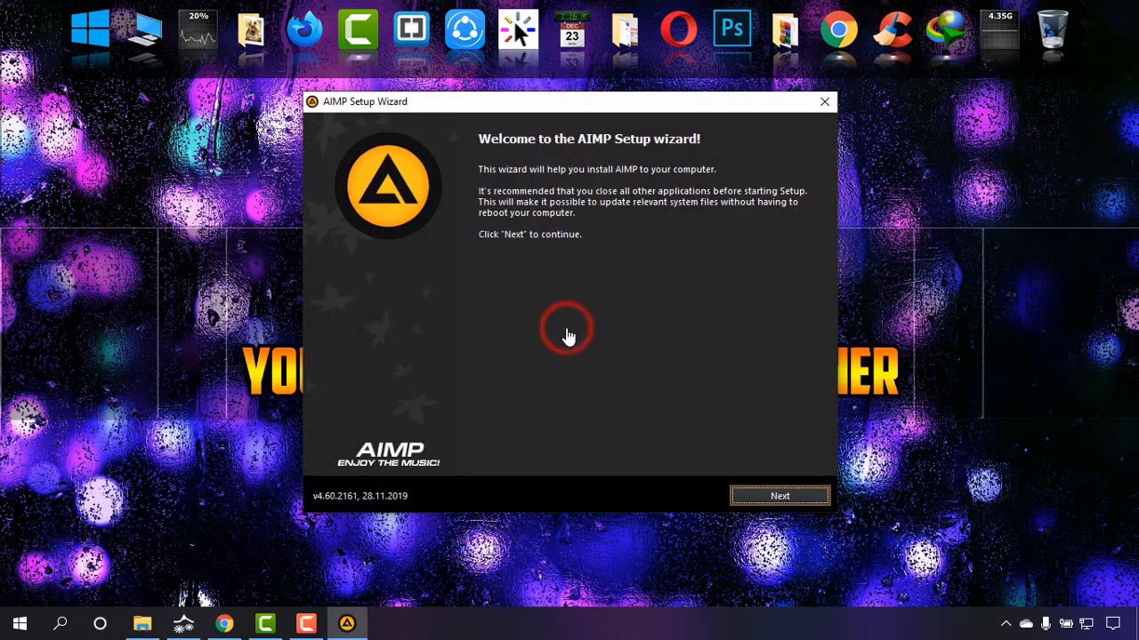
pyautogui.click(779, 495)
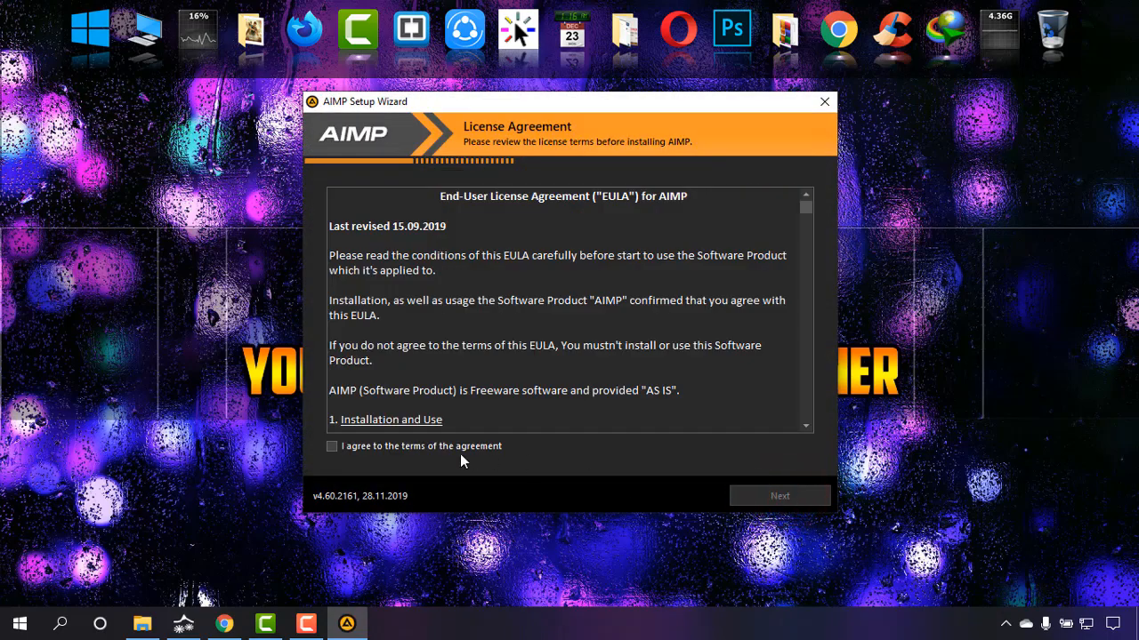
pyautogui.click(779, 494)
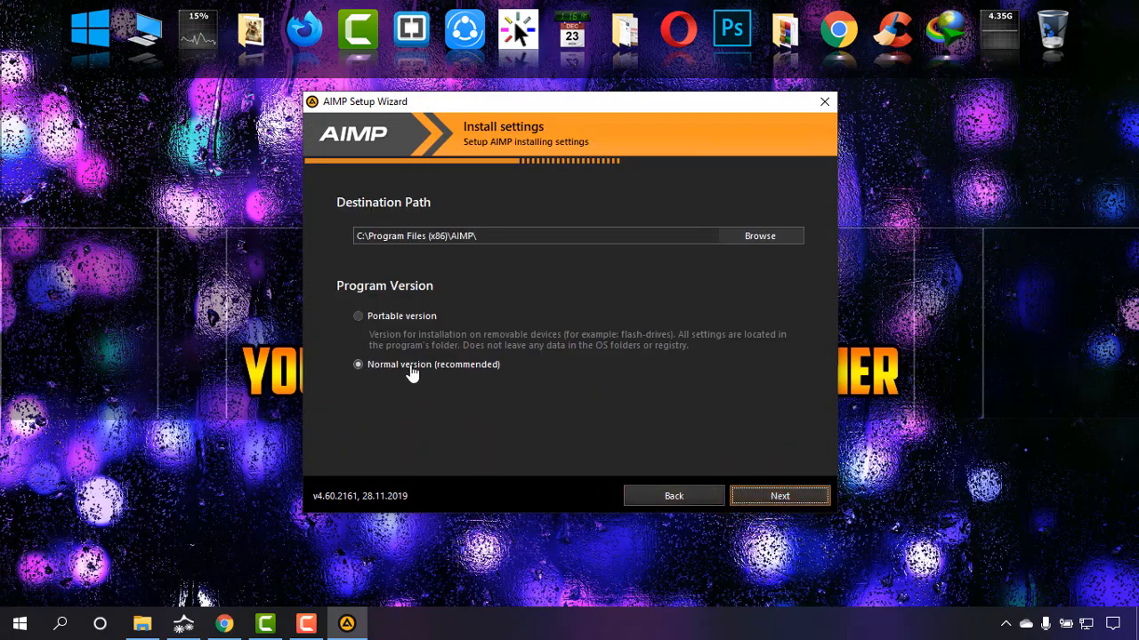
pyautogui.click(779, 494)
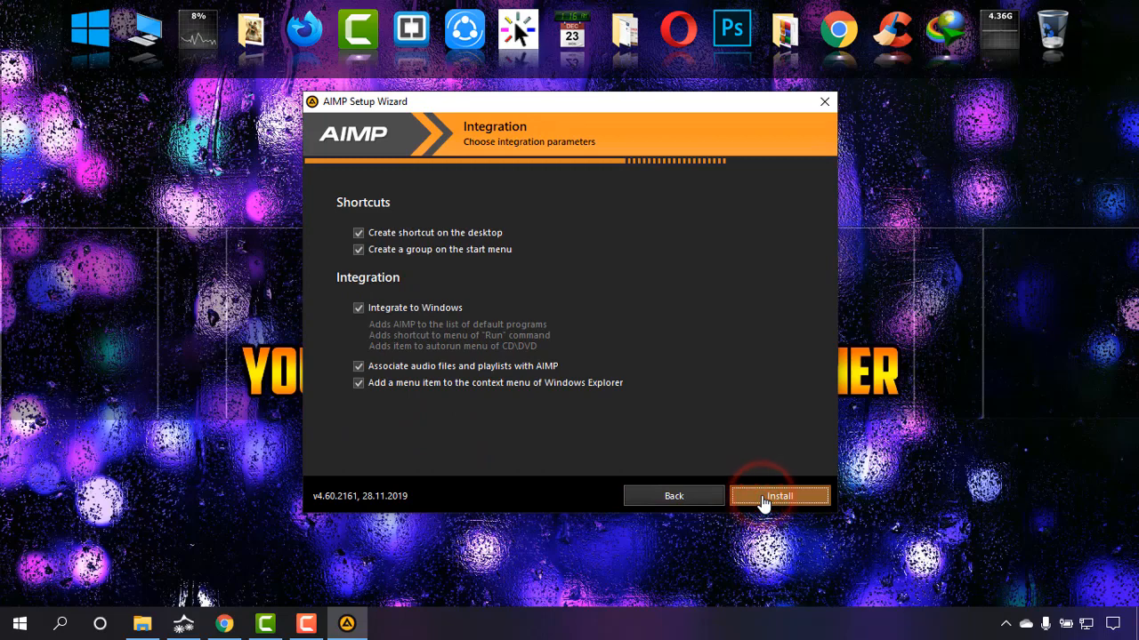
pyautogui.click(779, 494)
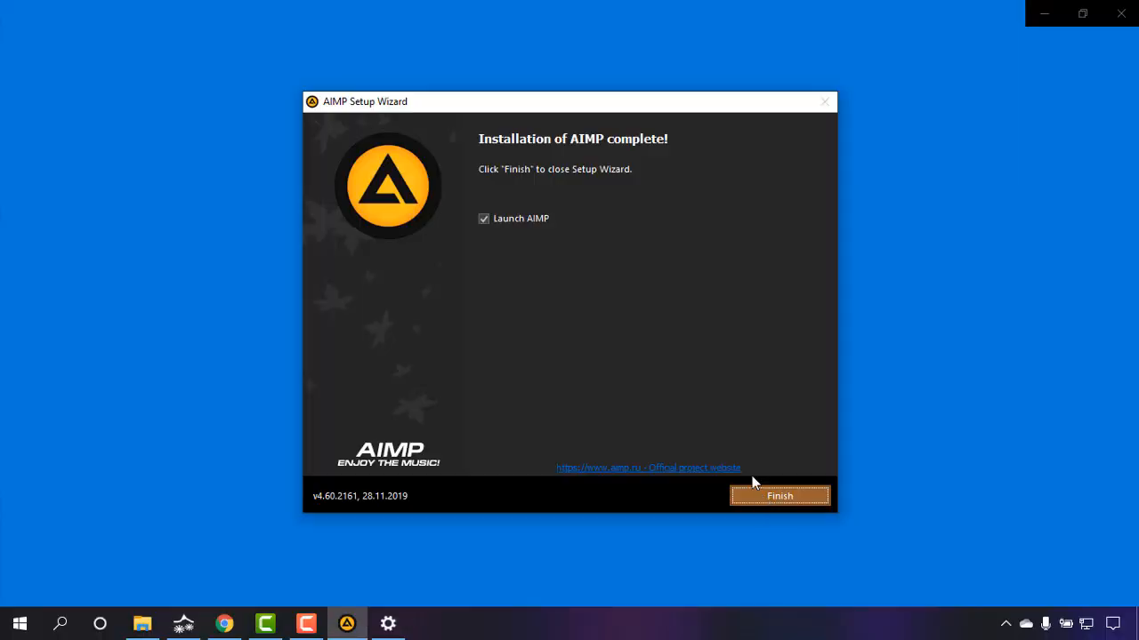
# Finish setup, then choose AIMP as the Music player in Default apps.
pyautogui.click(779, 495)
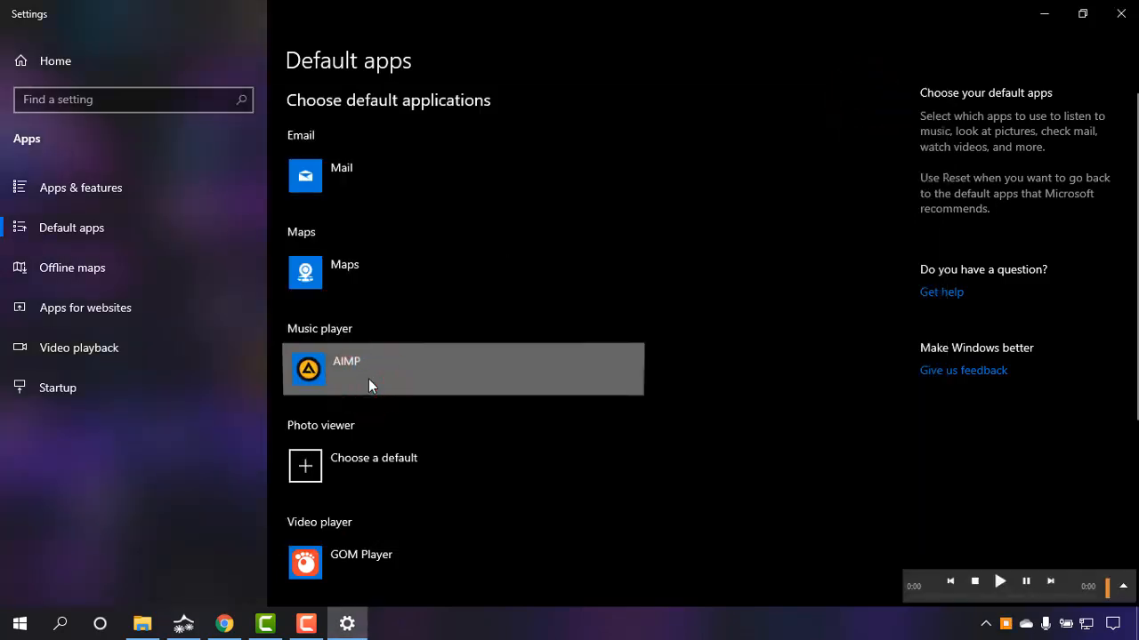
pyautogui.click(463, 368)
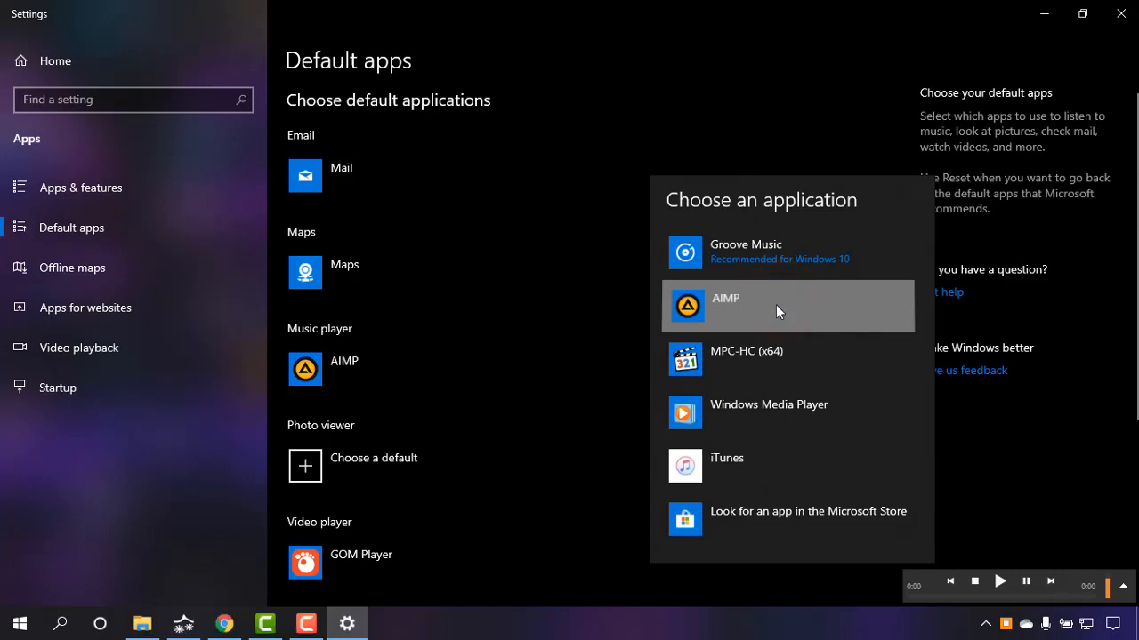
pyautogui.click(726, 299)
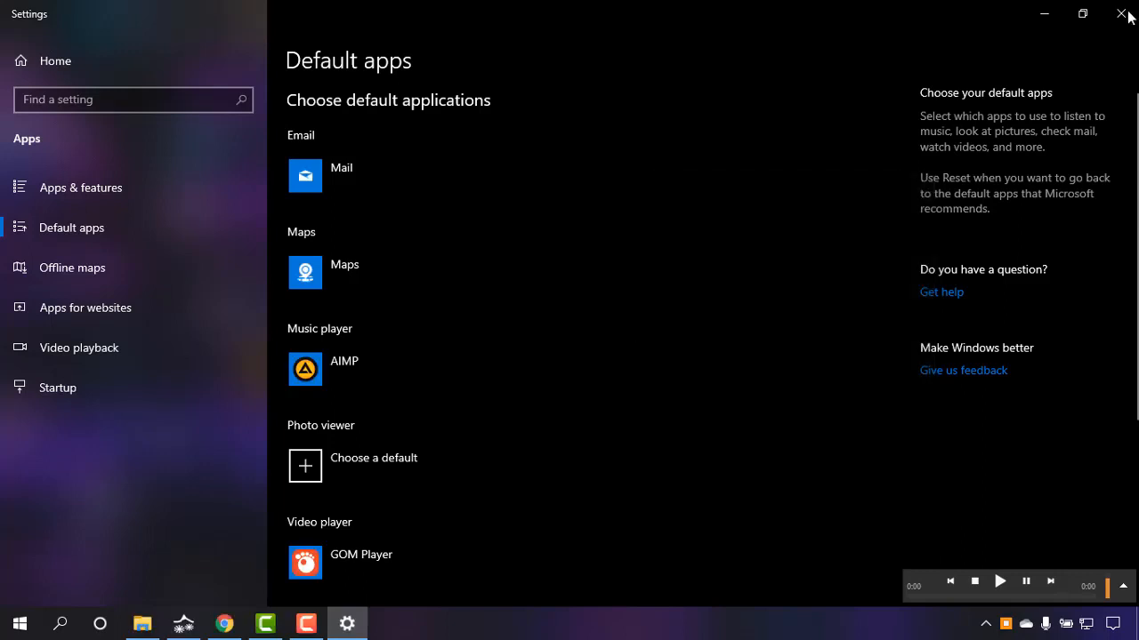
# Close Settings, view the Default playlist with two MP3 tracks via MENU, then close AIMP.
pyautogui.click(346, 623)
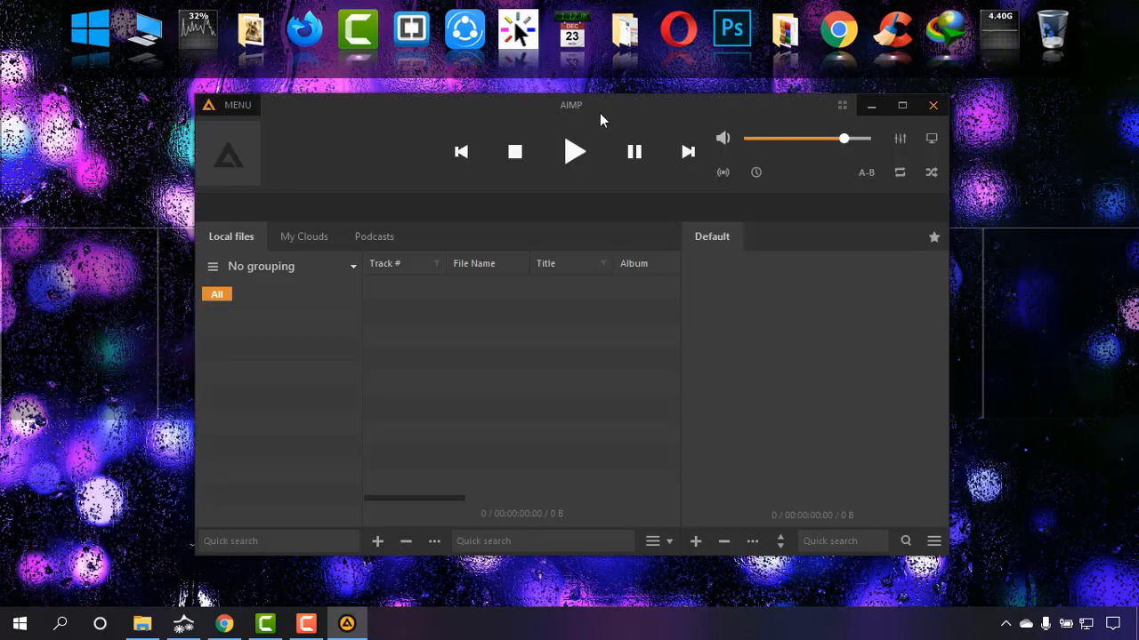
pyautogui.moveTo(559, 252)
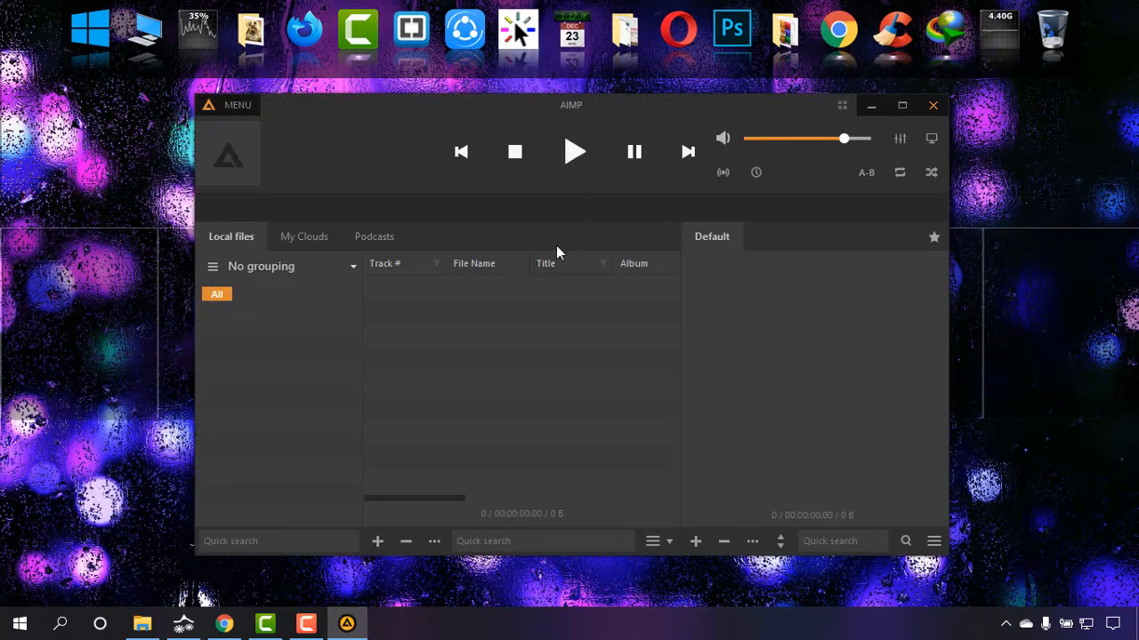
pyautogui.moveTo(537, 242)
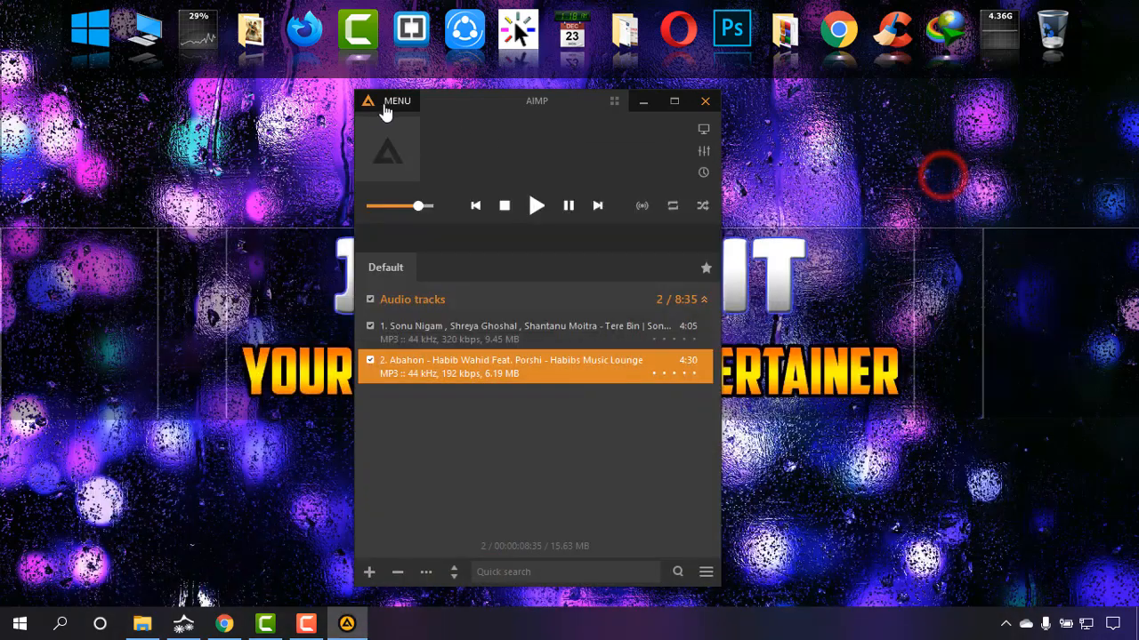
pyautogui.click(386, 100)
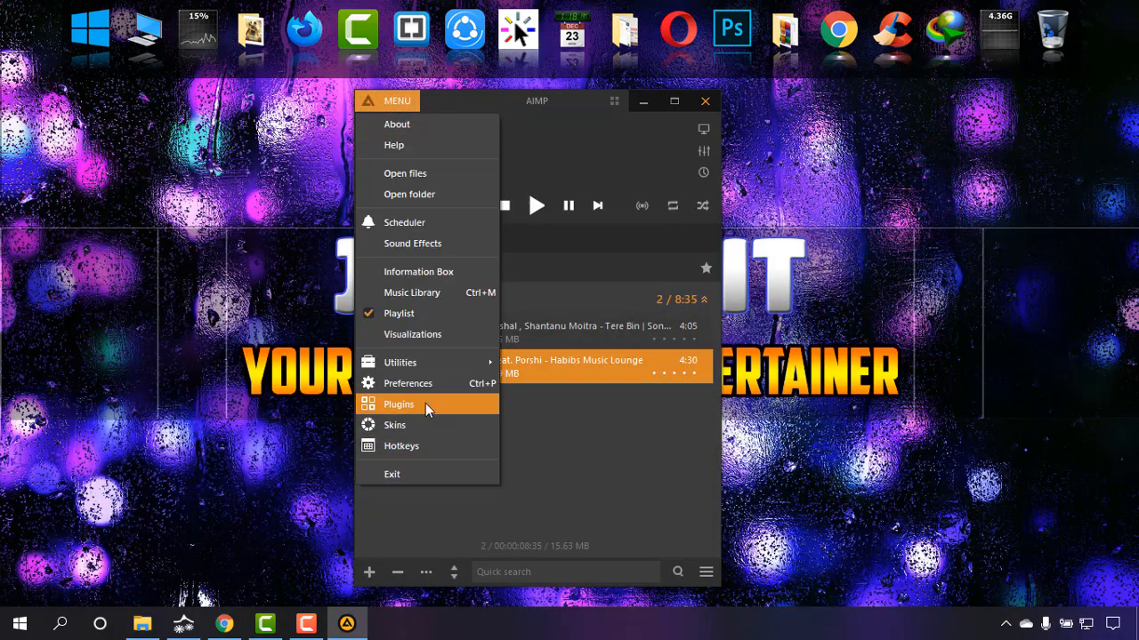
pyautogui.click(395, 425)
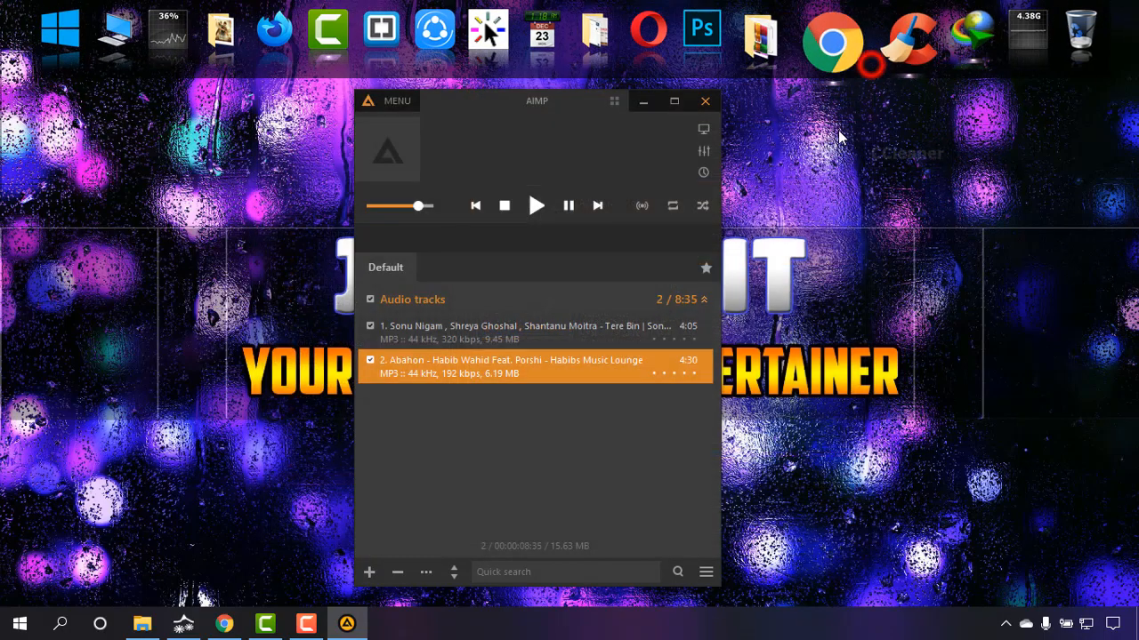
pyautogui.click(704, 100)
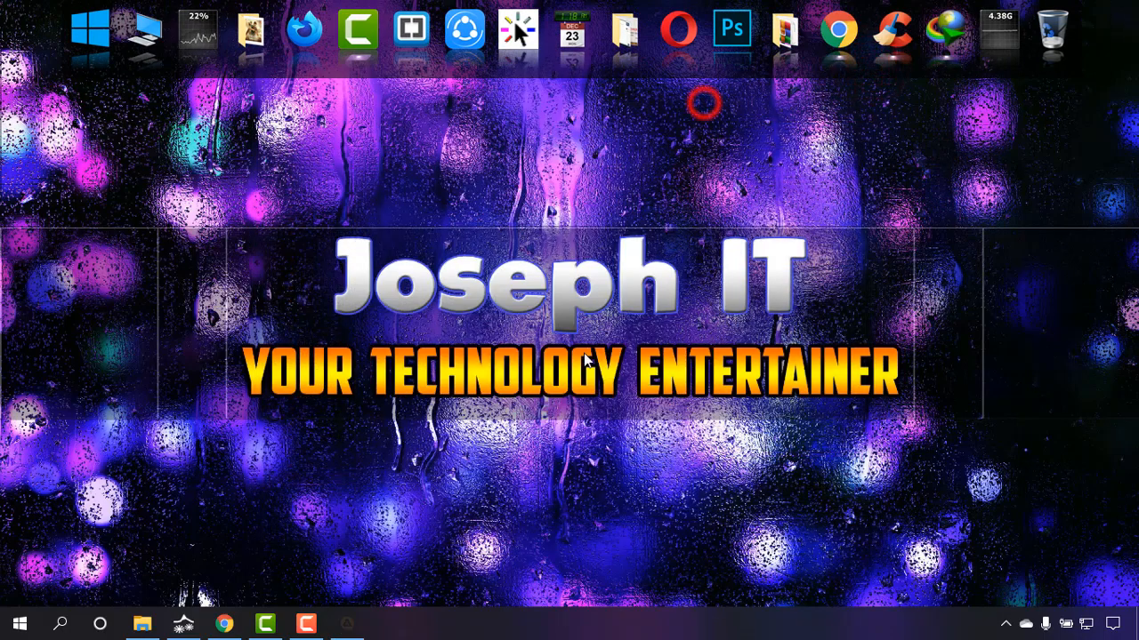
pyautogui.moveTo(527, 442)
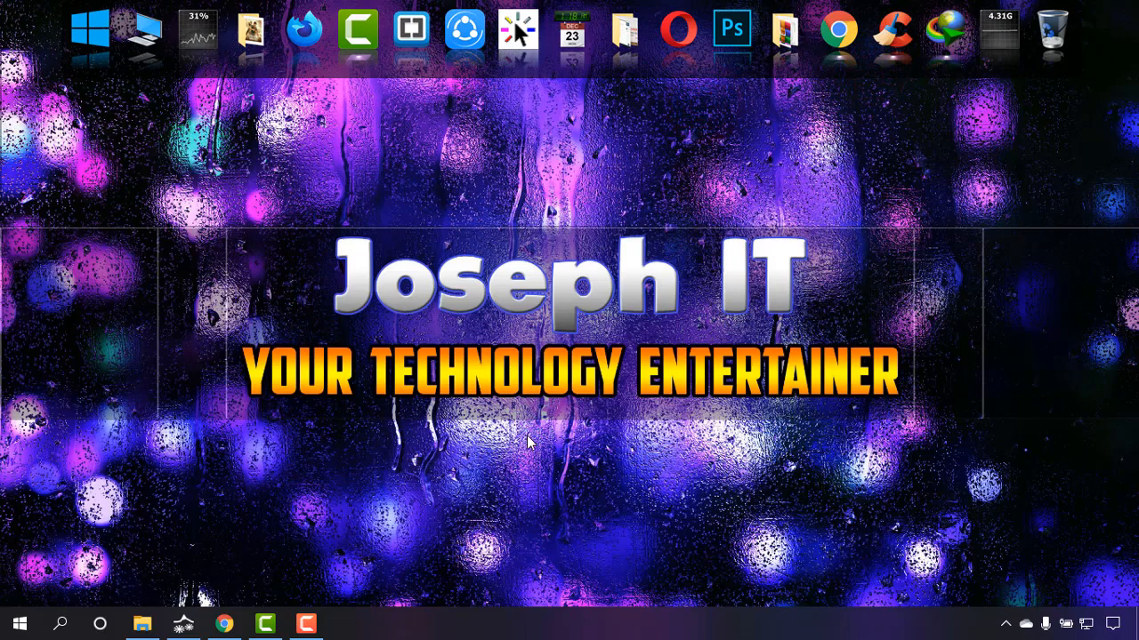